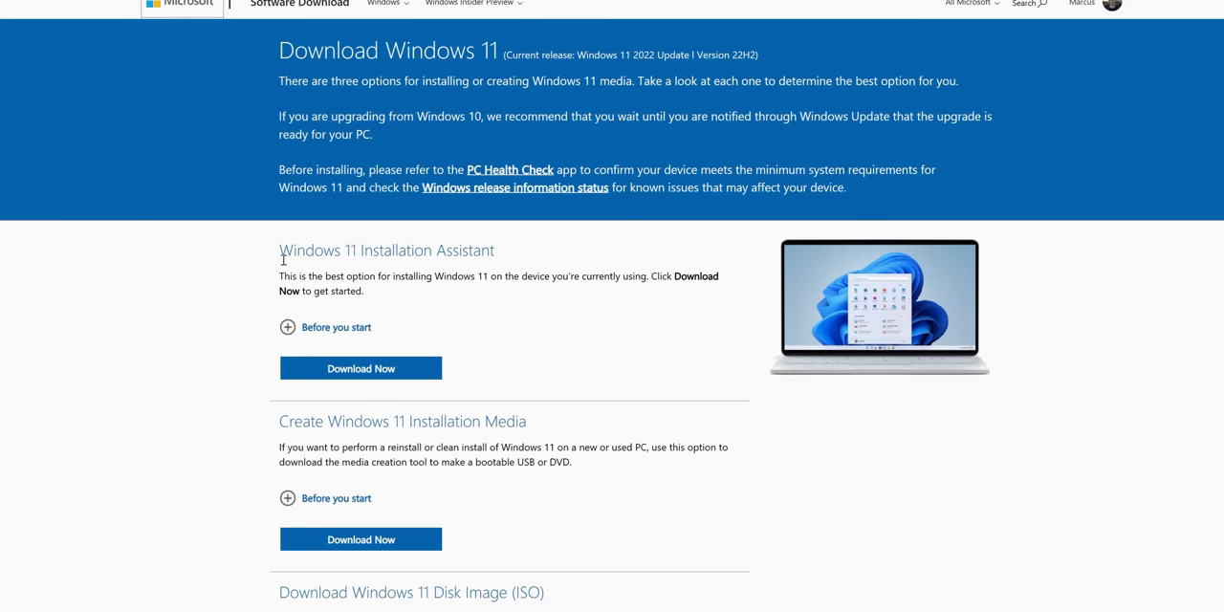
{"action": "scroll", "scroll_direction": "down", "scroll_amount": 3}
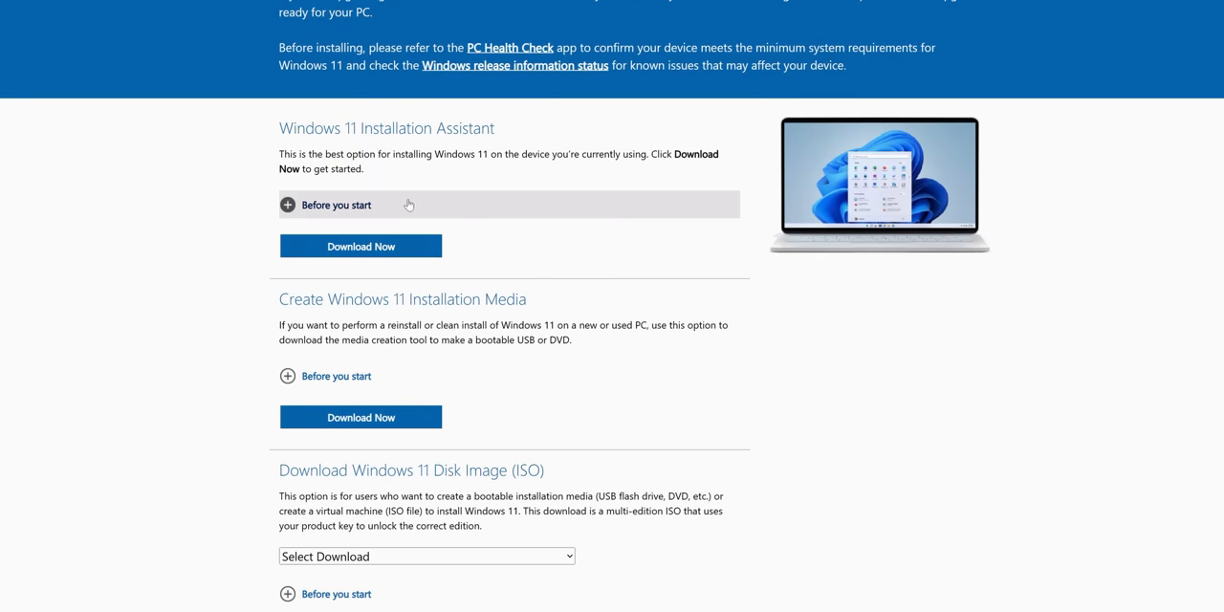